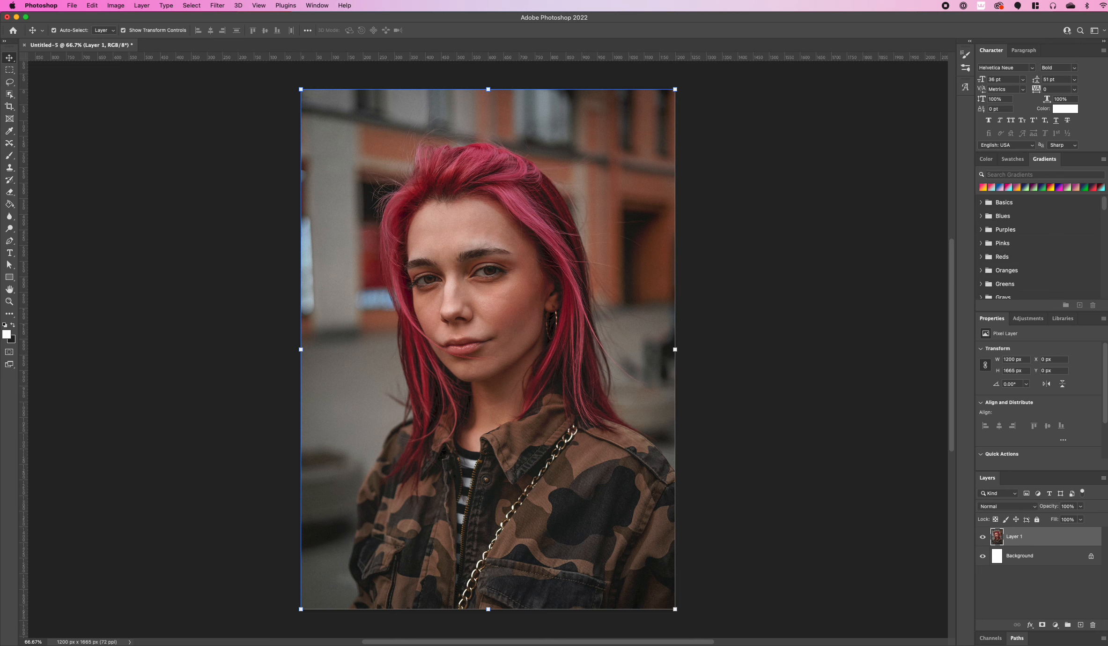
mouse_move(931, 155)
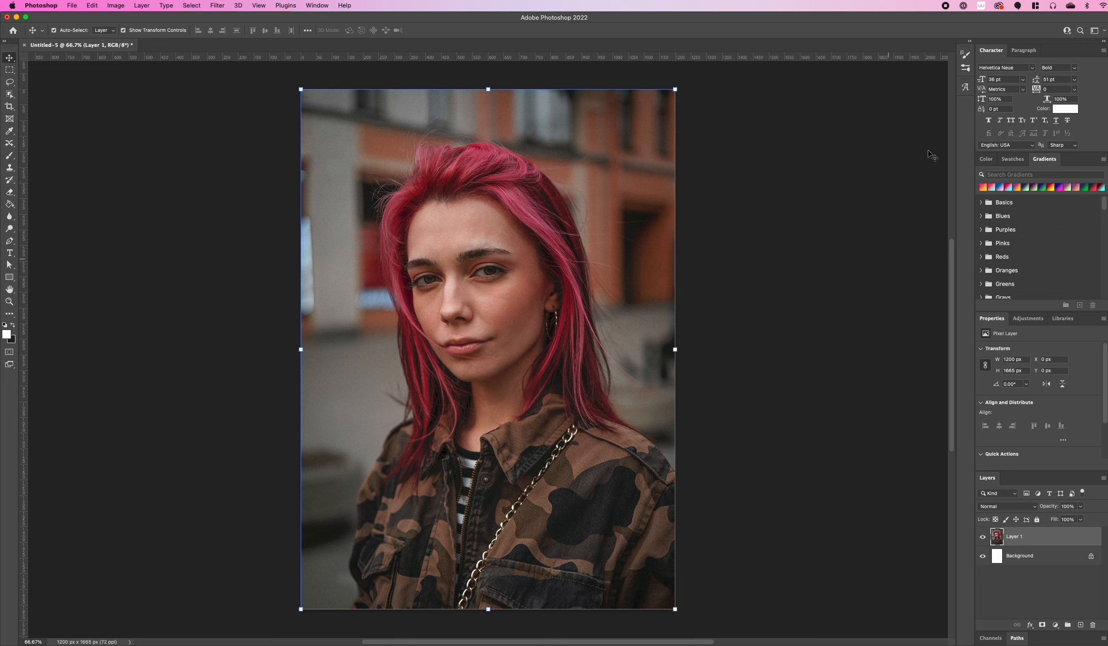
mouse_move(647, 350)
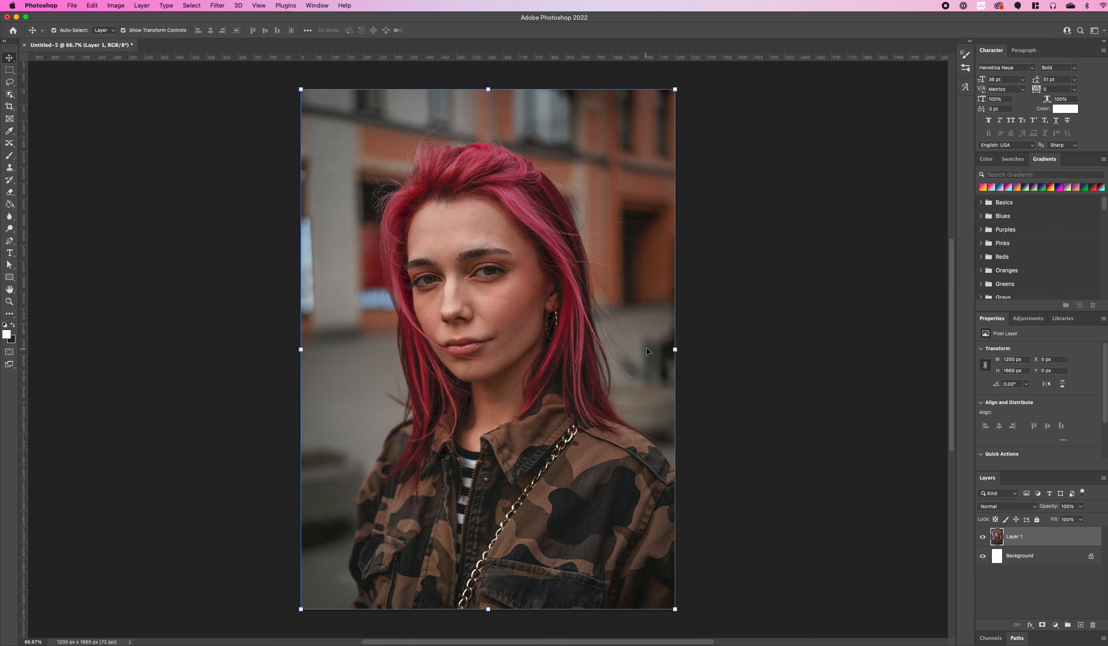
mouse_move(1030, 581)
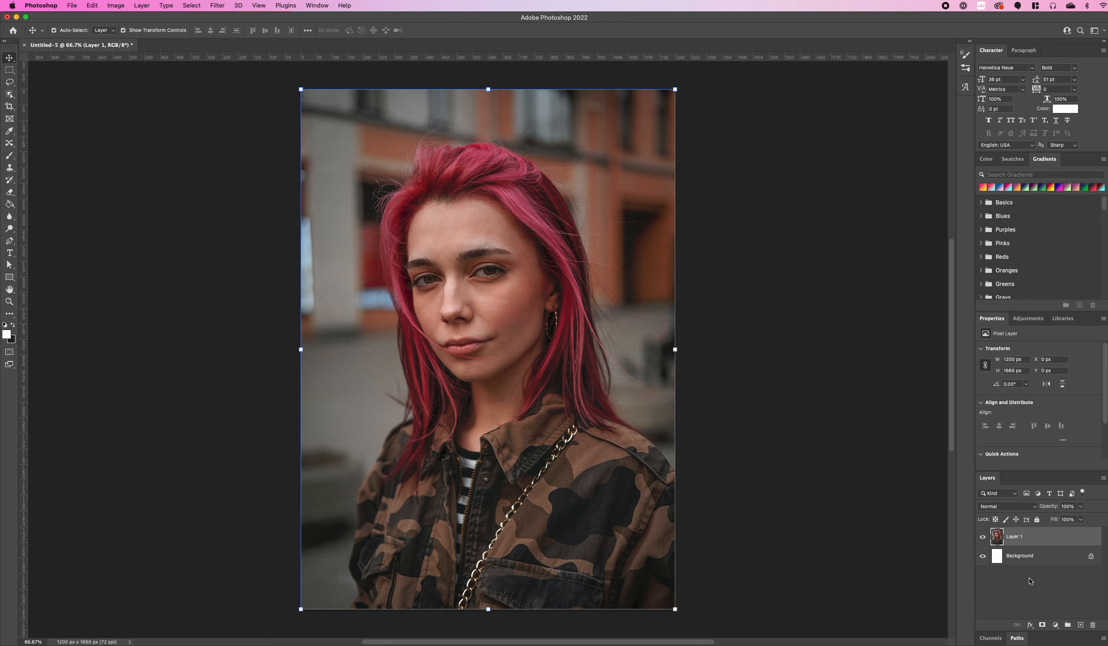
mouse_move(1016, 536)
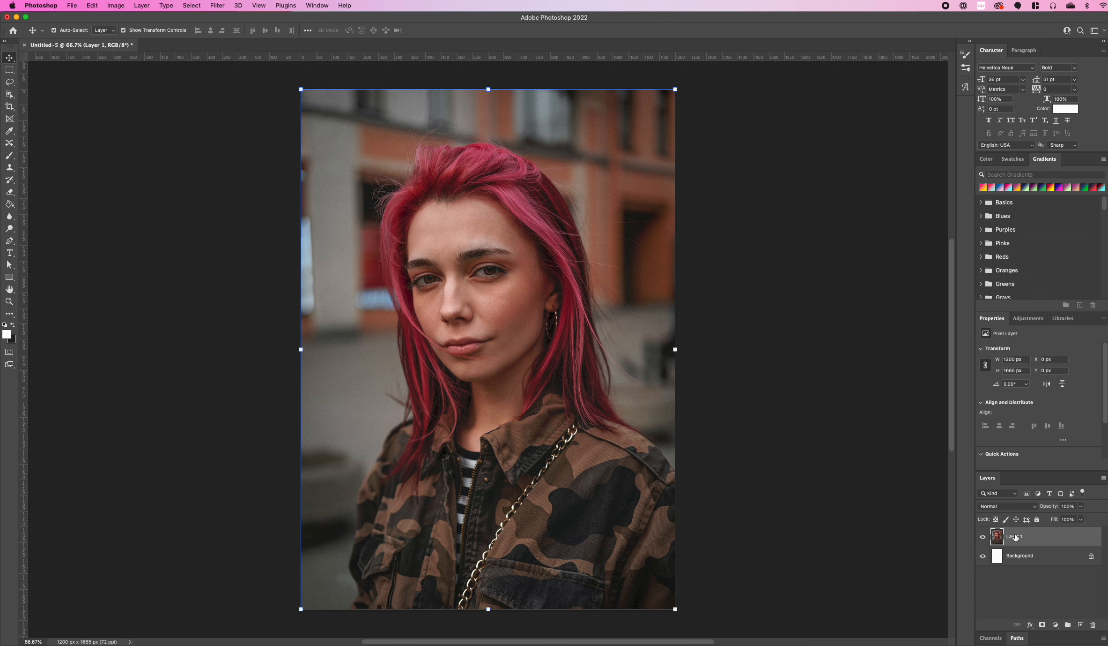
Step: Duplicate the portrait layer and turn off the red channel in the copy's blending options
right_click(1015, 536)
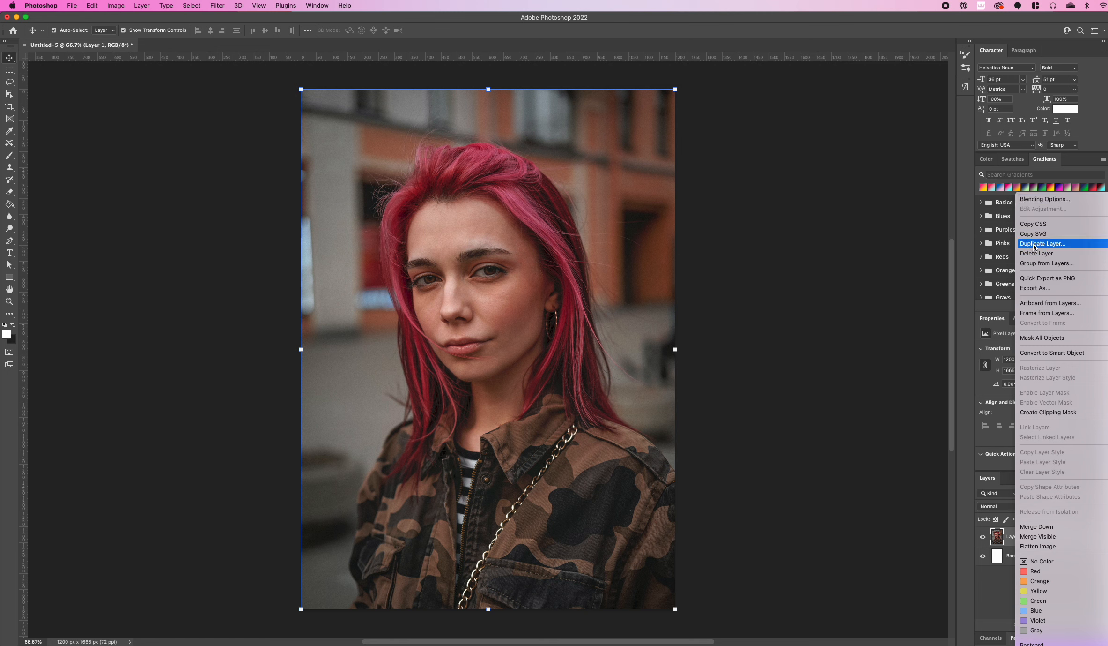
click(1044, 243)
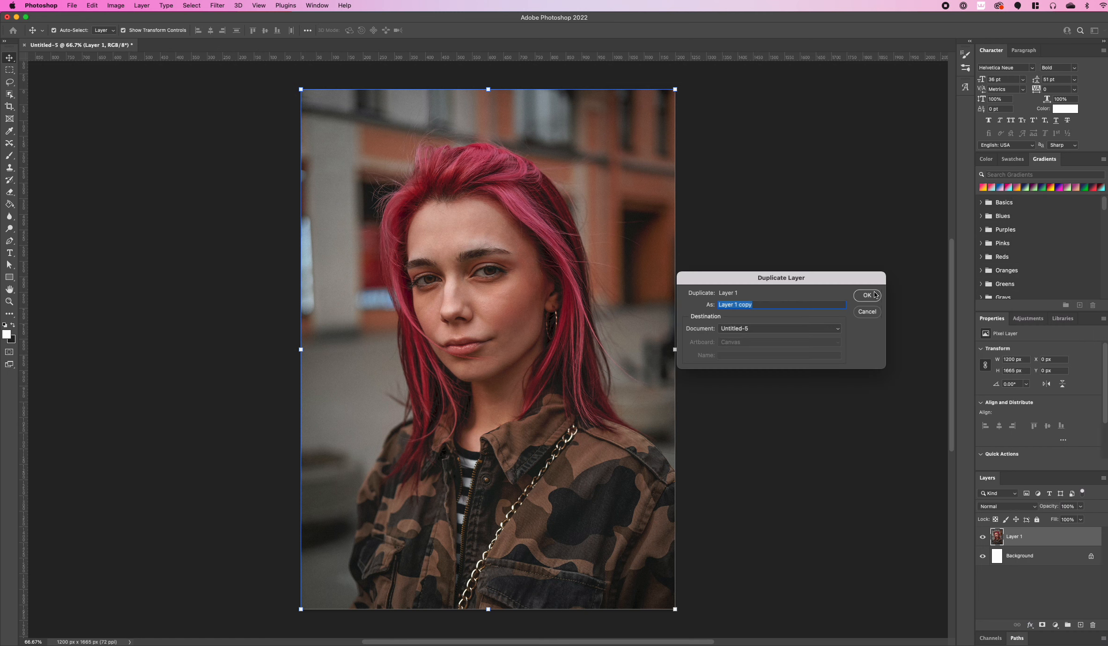
click(867, 295)
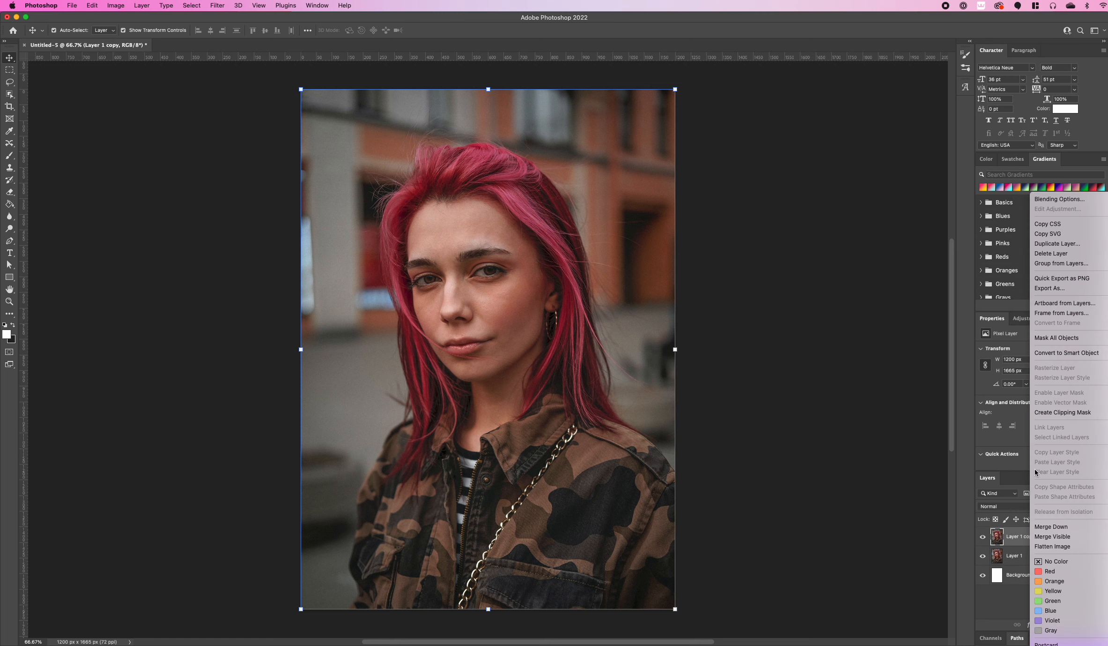
click(1058, 199)
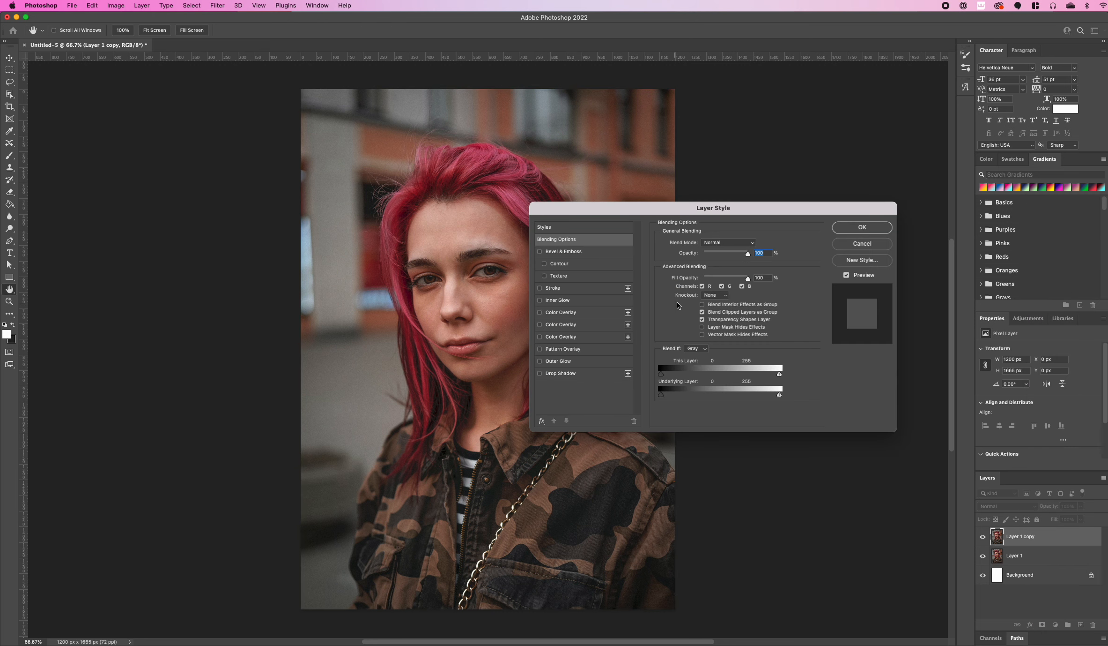
click(703, 286)
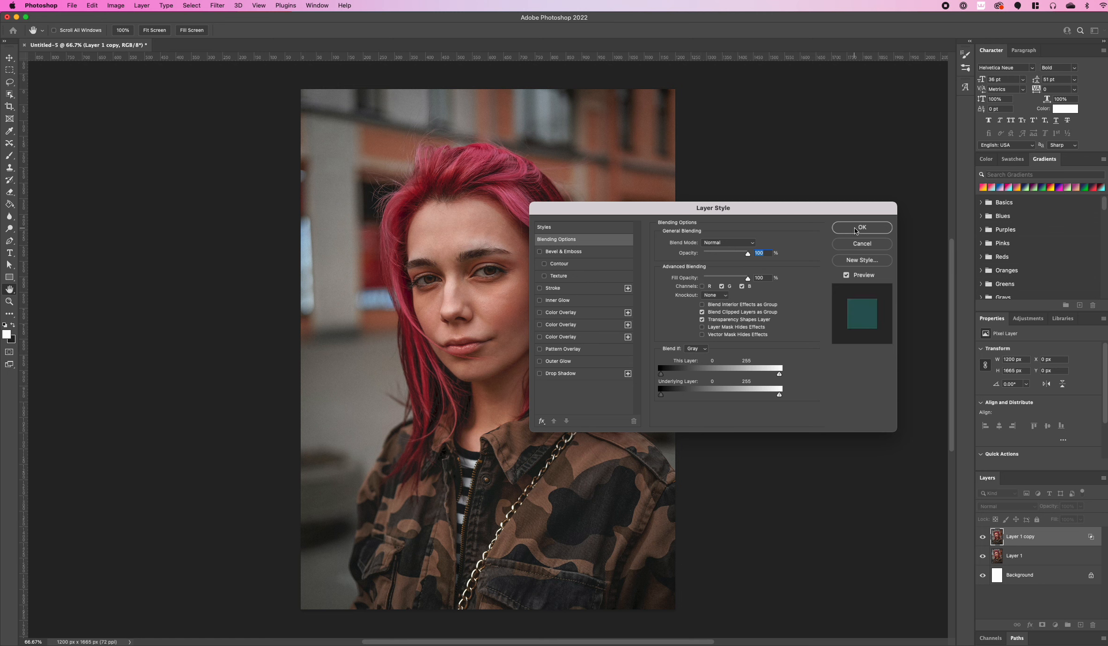
click(861, 227)
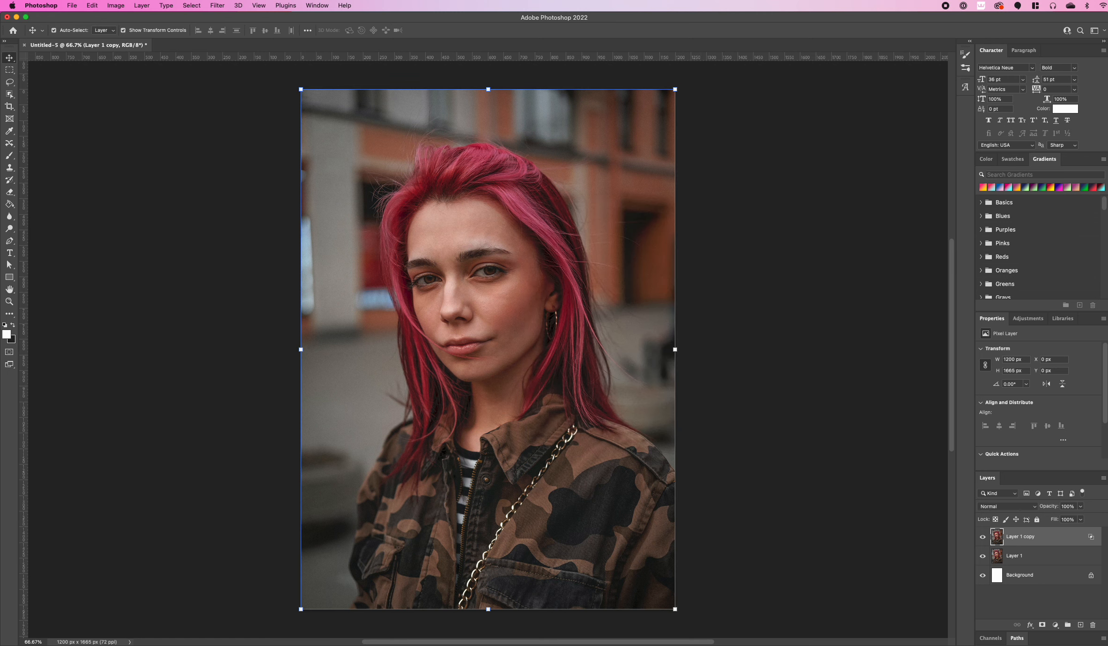
Step: Duplicate the red-less copy again to get Layer 1 copy 2
right_click(1020, 536)
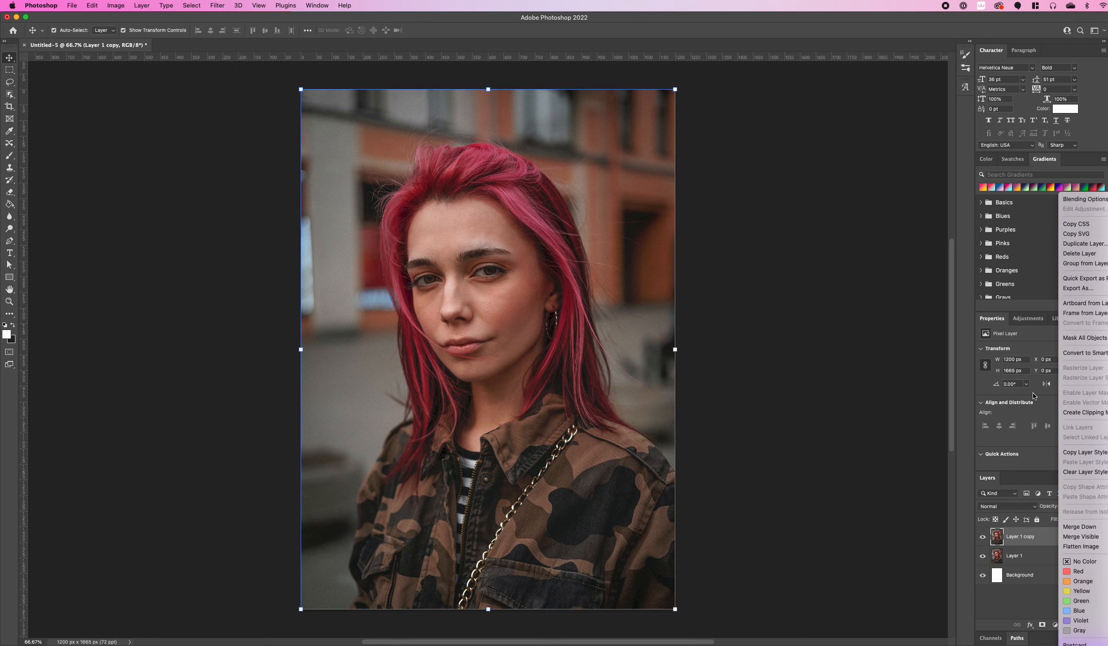
click(1081, 244)
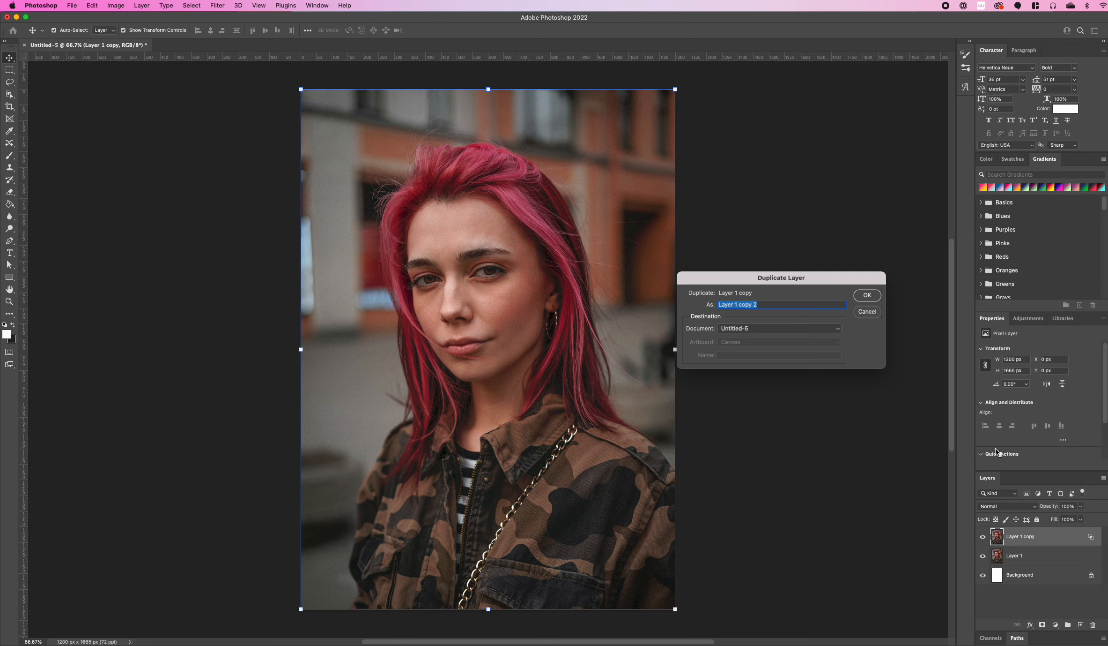
click(865, 295)
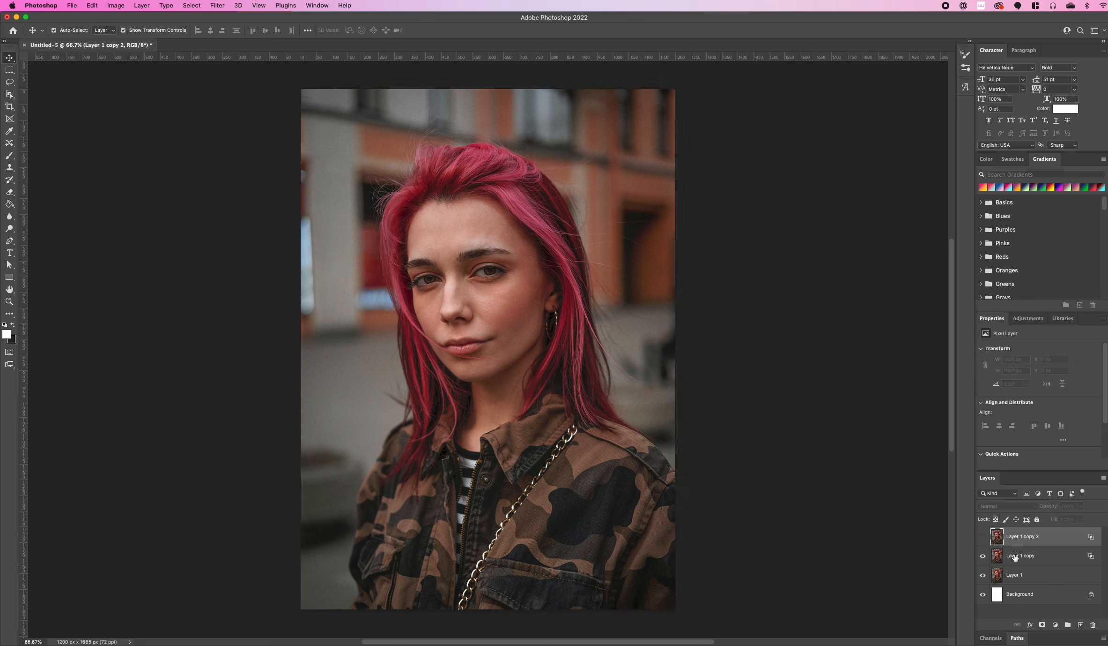
Step: Select Layer 1 copy so it can be shifted about 80 px left
click(1021, 555)
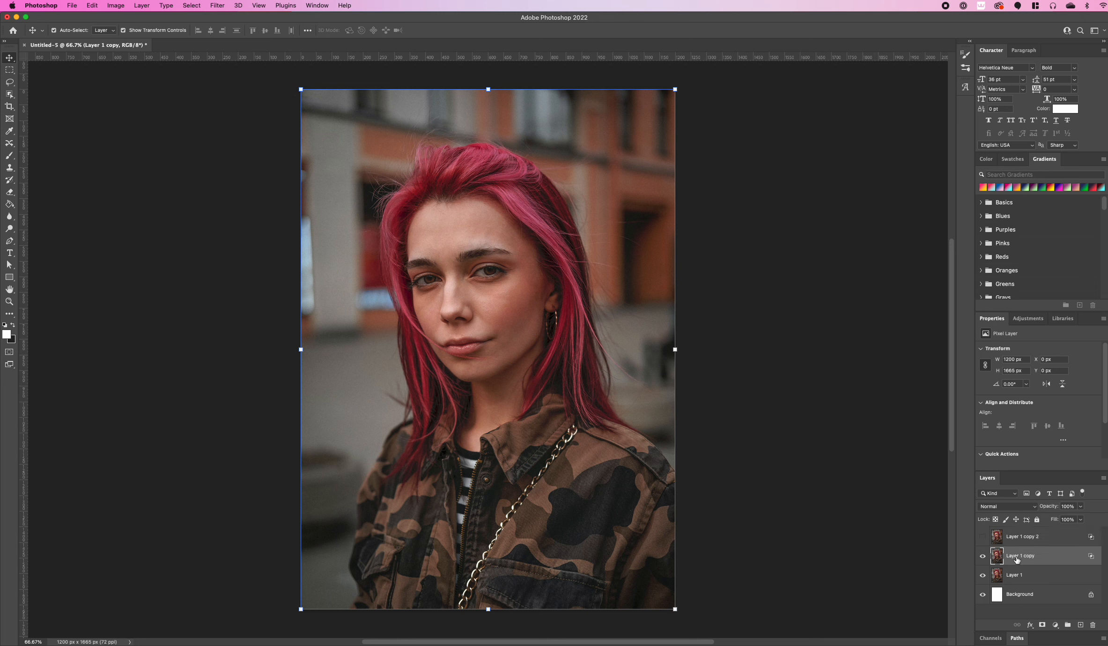
mouse_move(1021, 555)
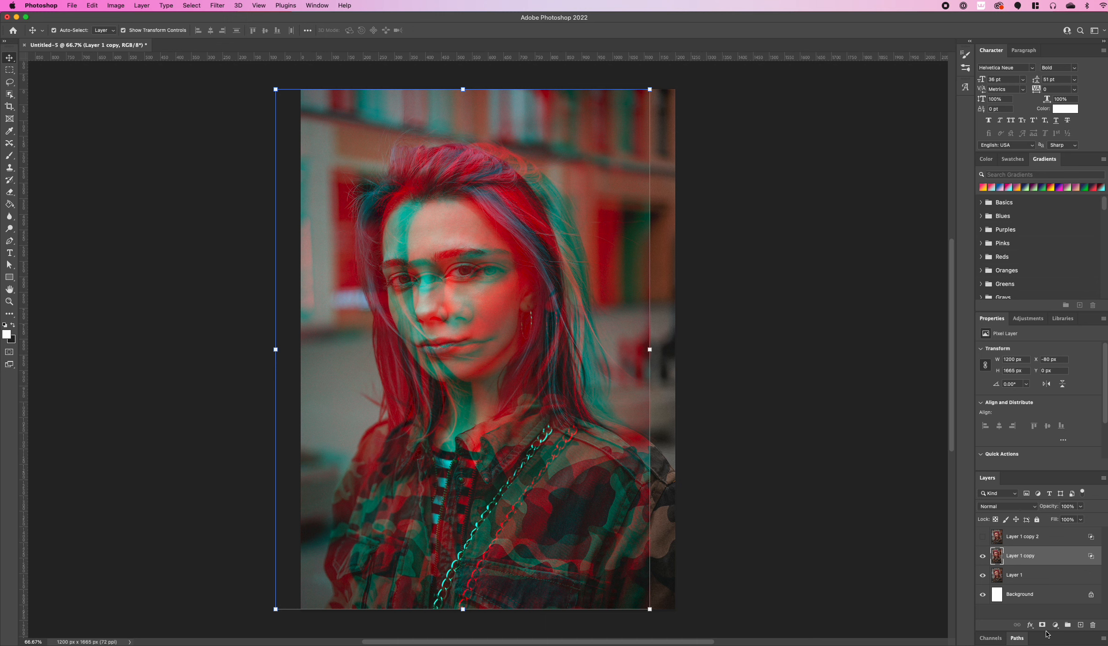
Step: Add an empty Layer 2 and switch to the Rectangular Marquee for stripe selections
click(1056, 624)
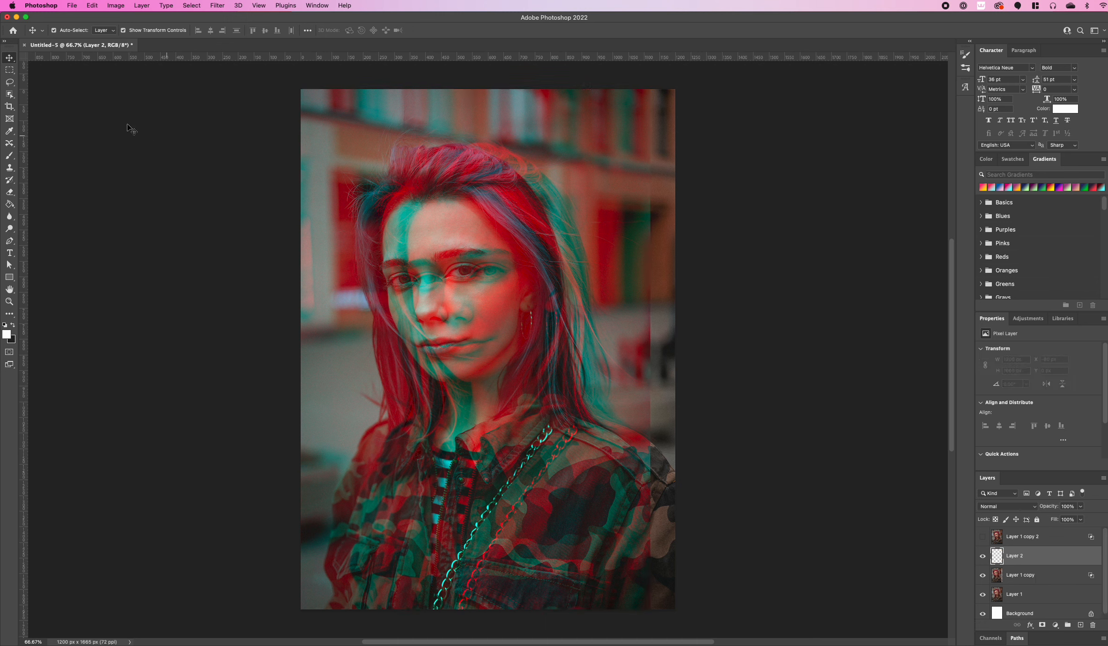
click(10, 59)
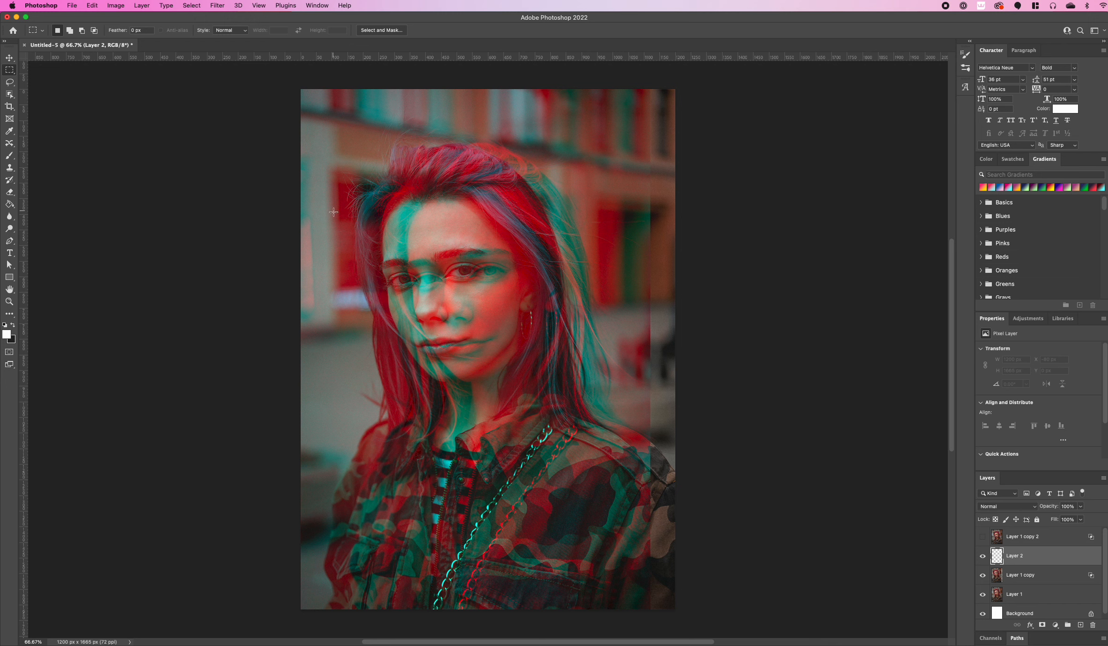
mouse_move(305, 169)
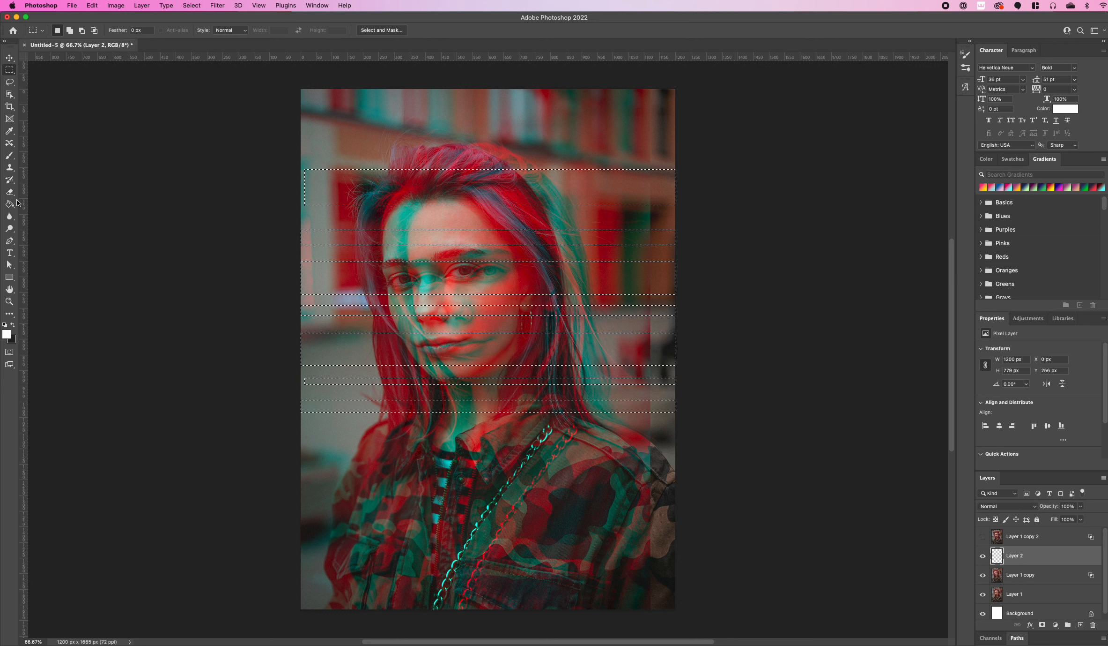
Step: Fill the stripe selections on Layer 2 with black #000000 using the Paint Bucket
click(11, 203)
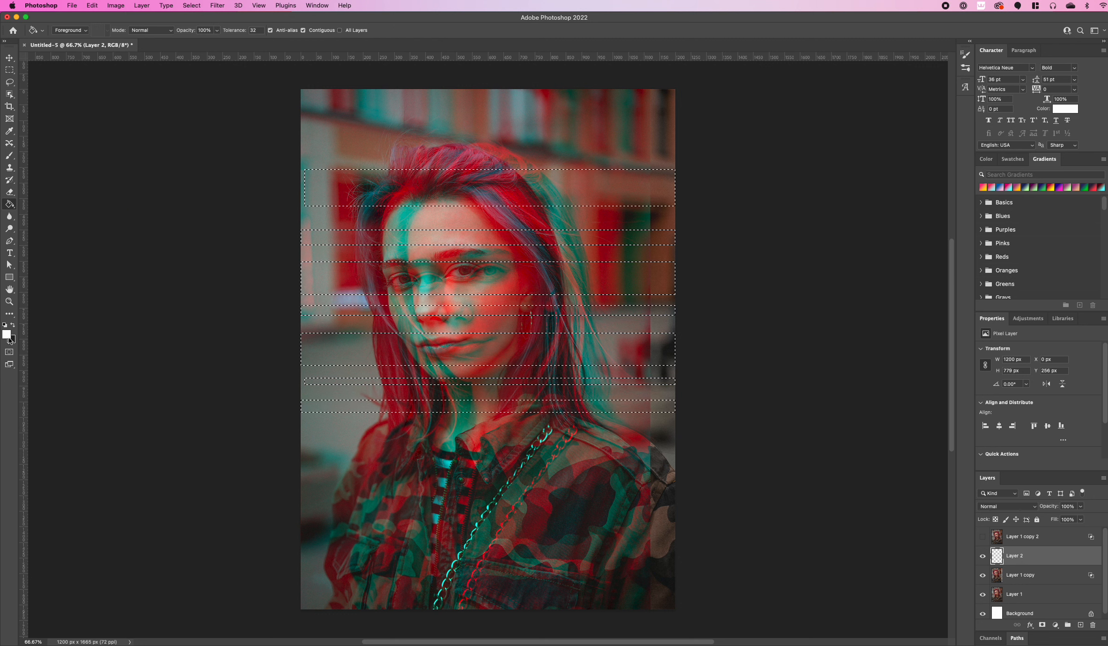
click(7, 334)
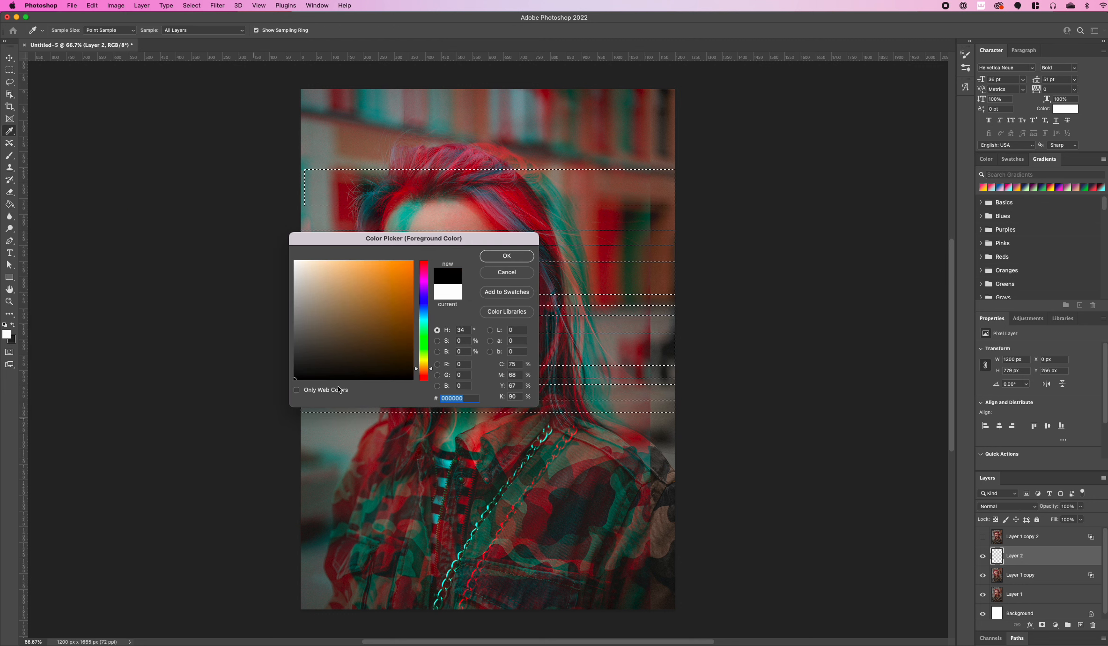
click(505, 256)
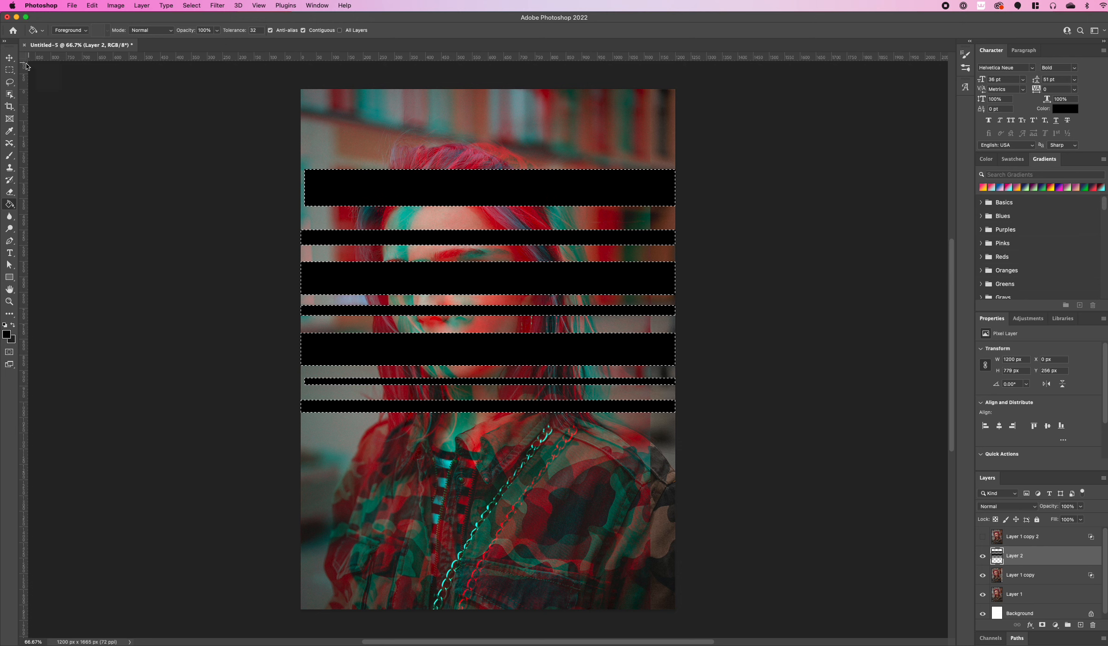
click(11, 57)
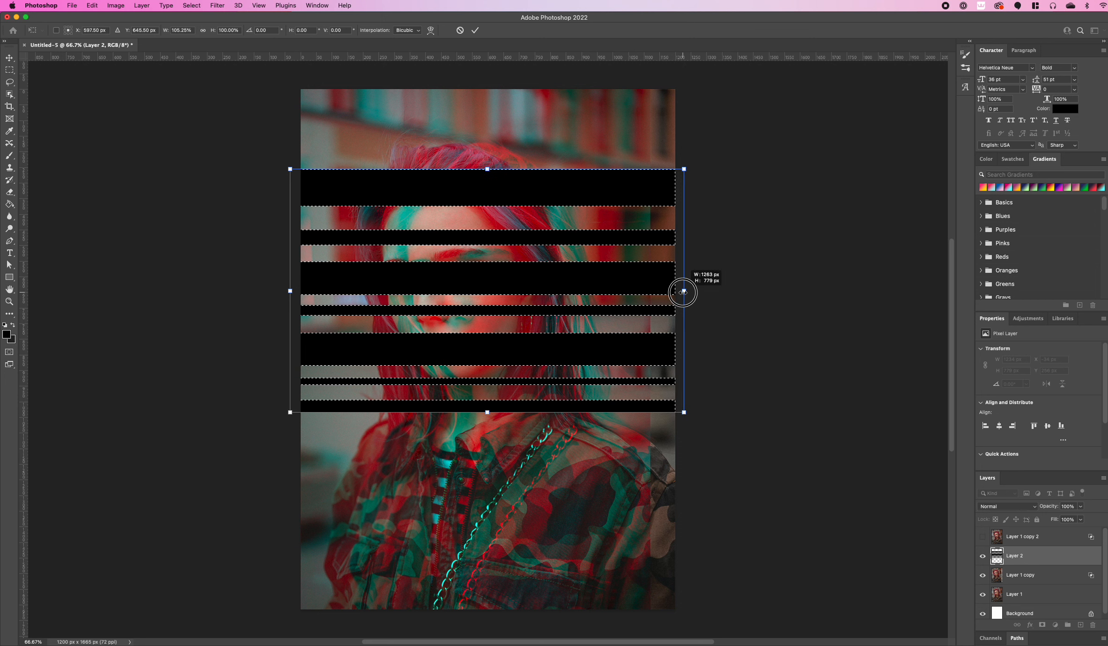
Step: Commit the transform stretching the black bands to full canvas width, then deselect
click(474, 30)
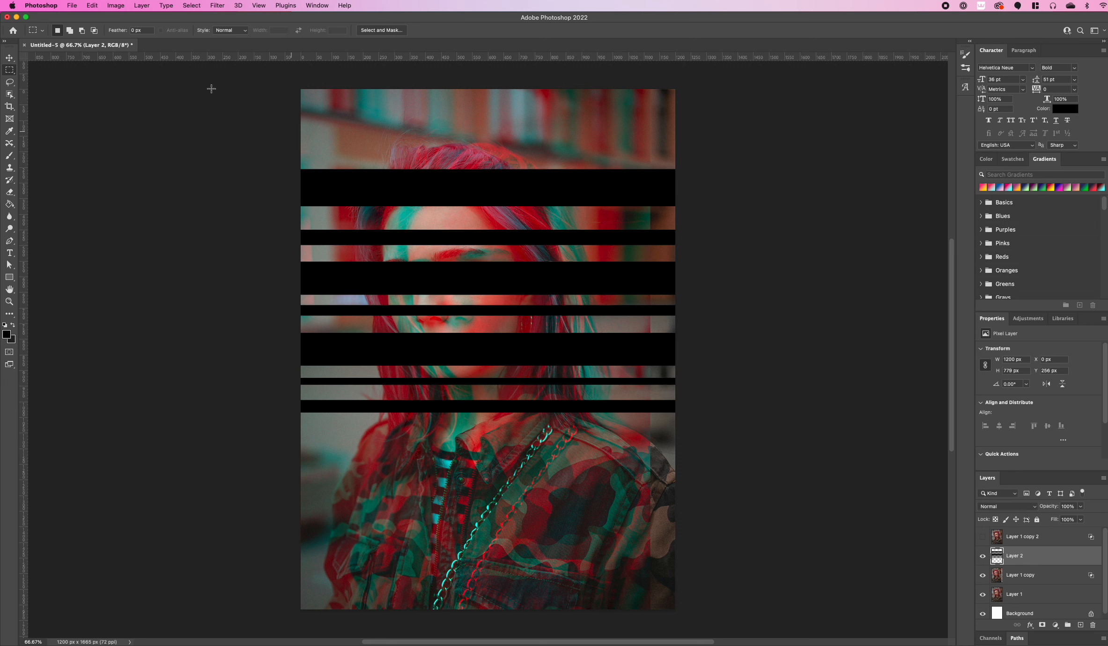
click(9, 62)
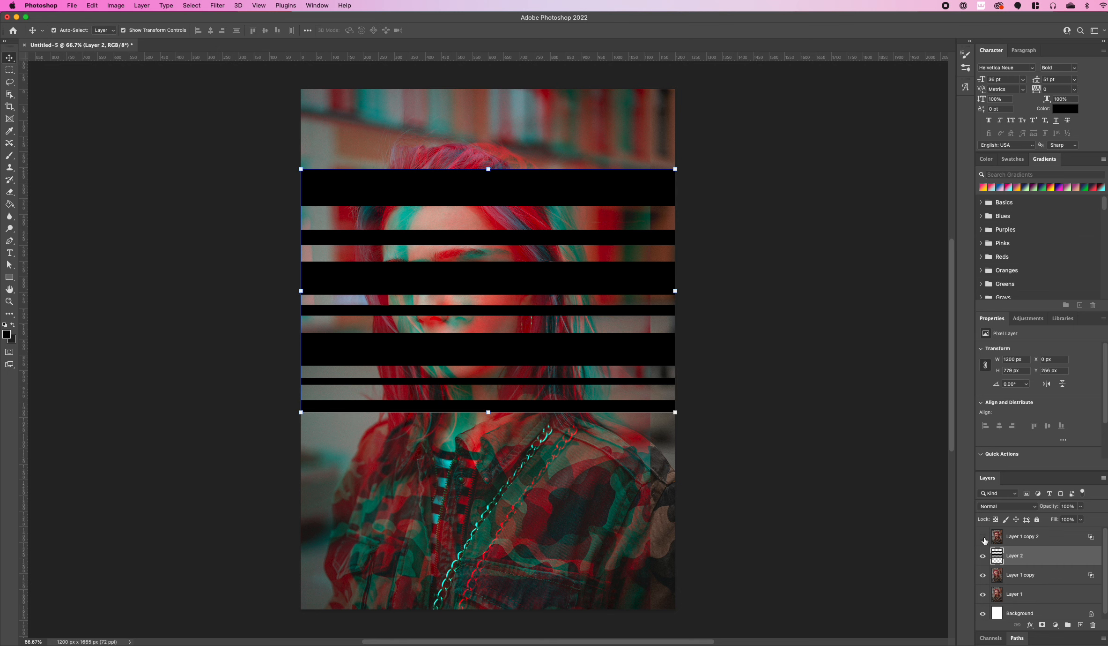
Step: Show Layer 1 copy 2 and clip it to the black bands with a clipping mask
click(982, 536)
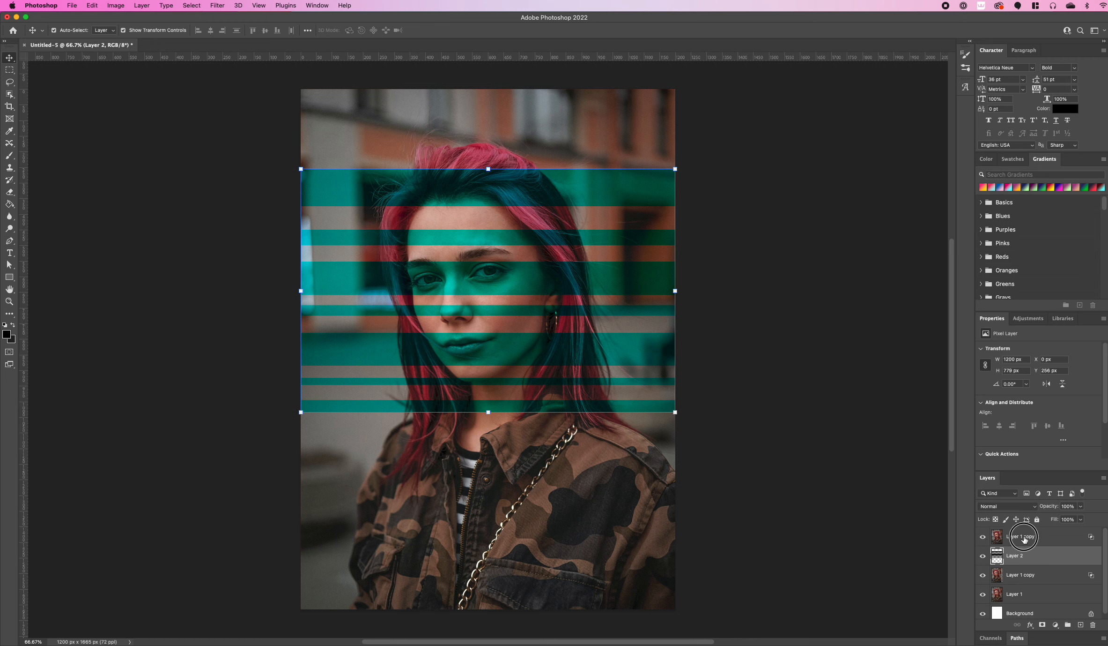
right_click(1022, 535)
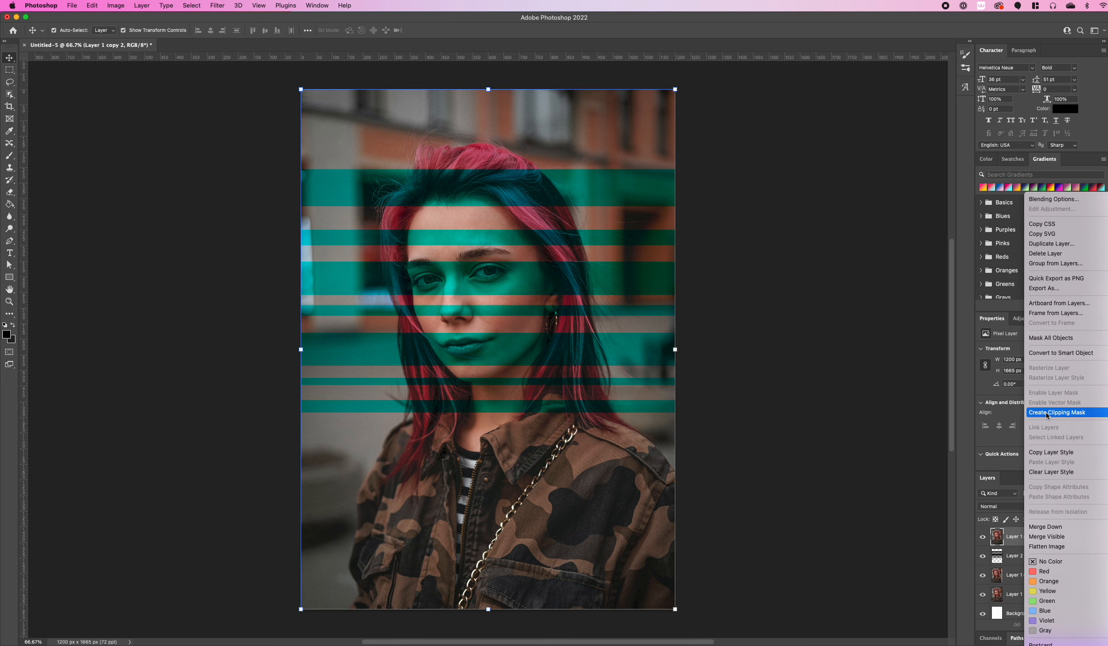
click(1059, 411)
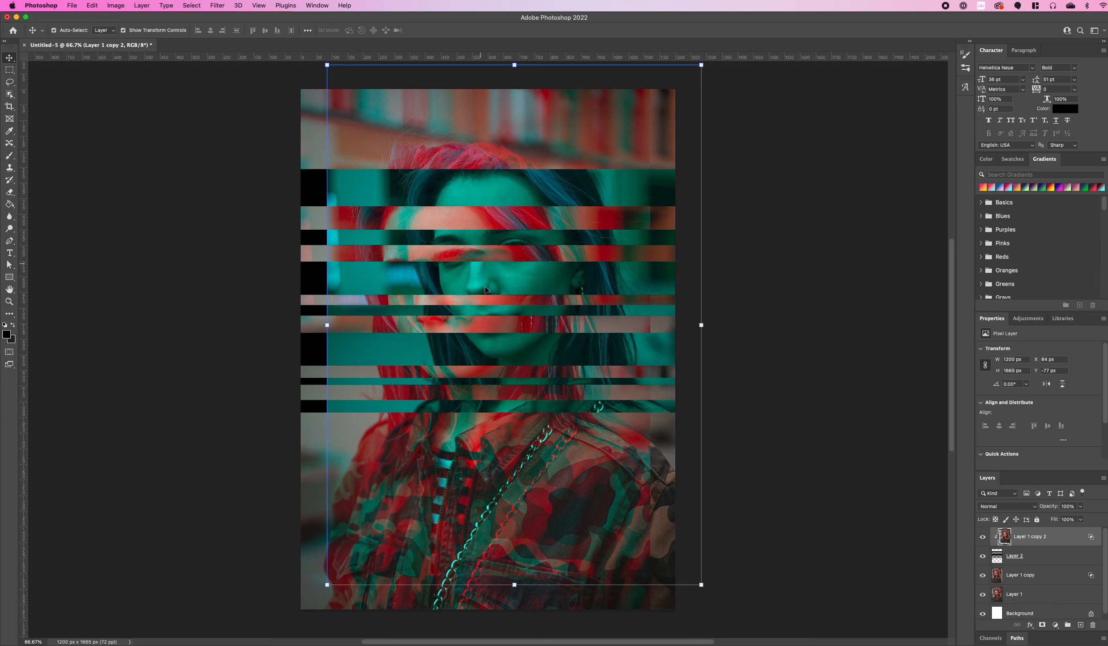
mouse_move(494, 328)
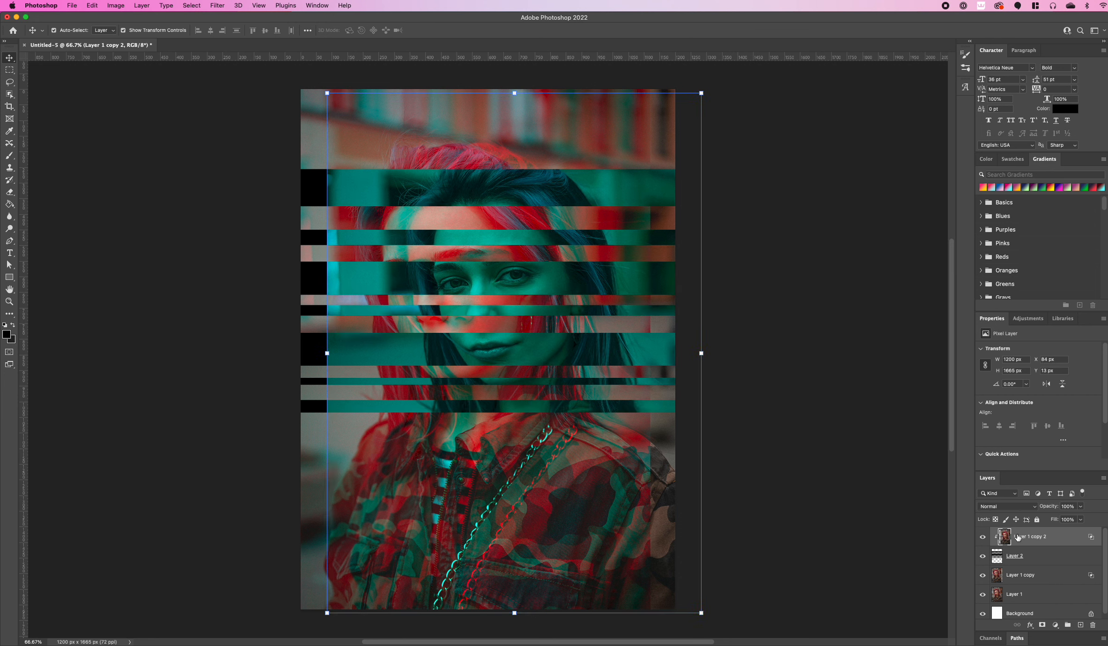
mouse_move(1048, 573)
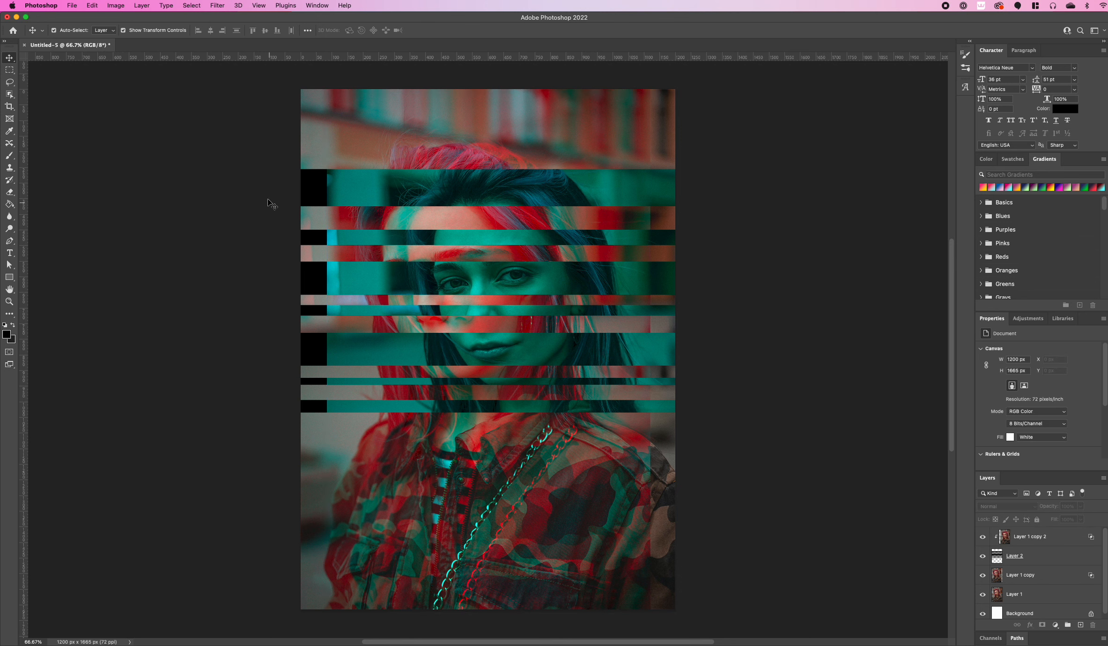
Step: Crop the canvas to 1118 × 1665 px, trimming the black strips on the left edge
click(9, 107)
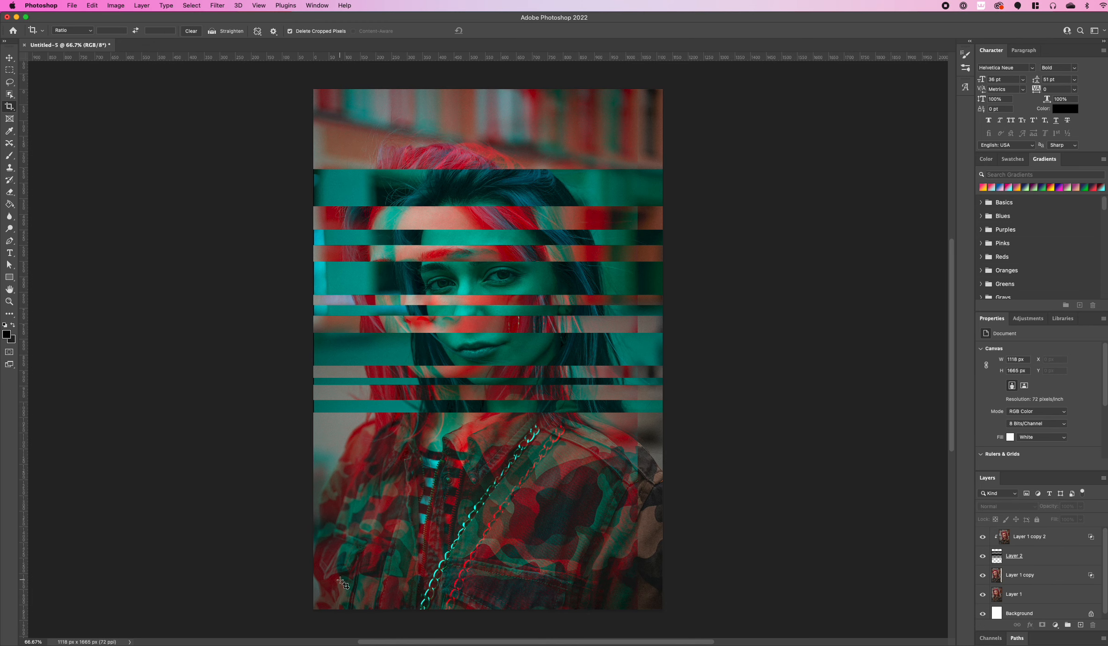
mouse_move(761, 168)
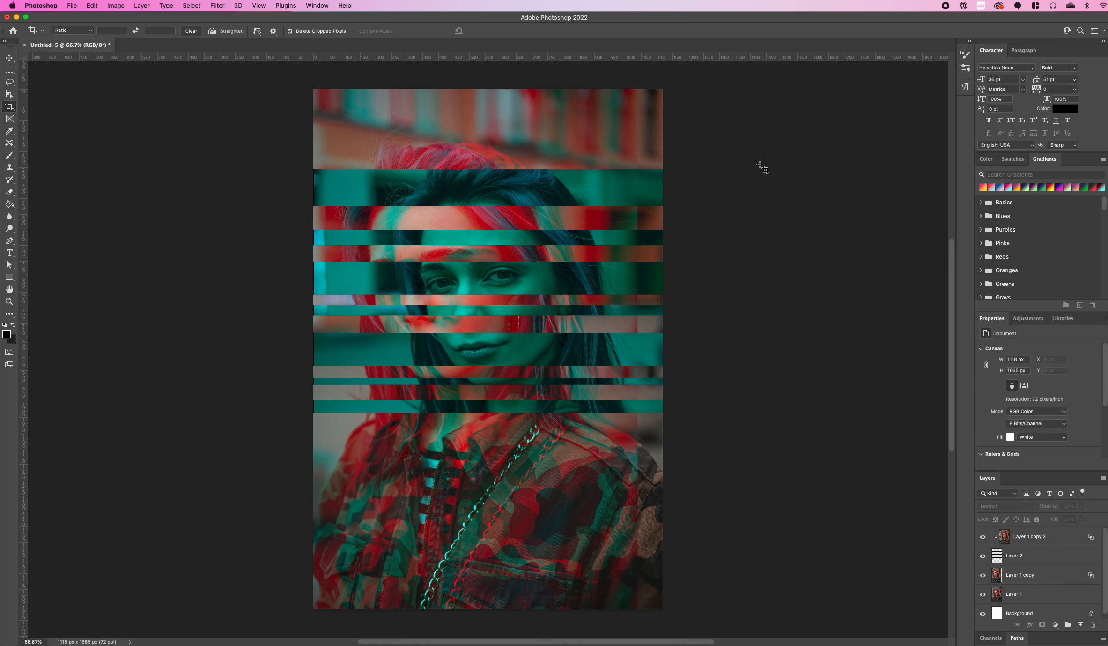